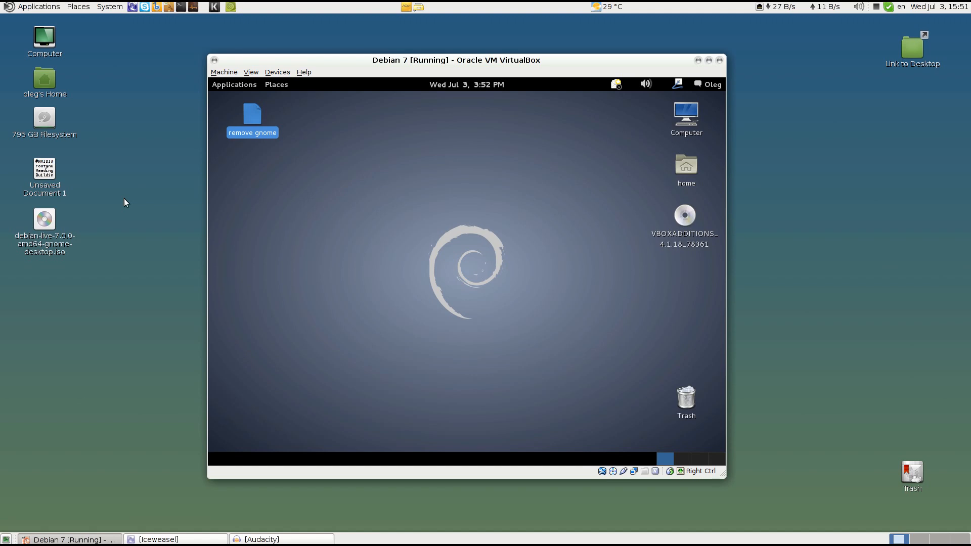
{"action": "mouse_move", "coordinate": [227, 361]}
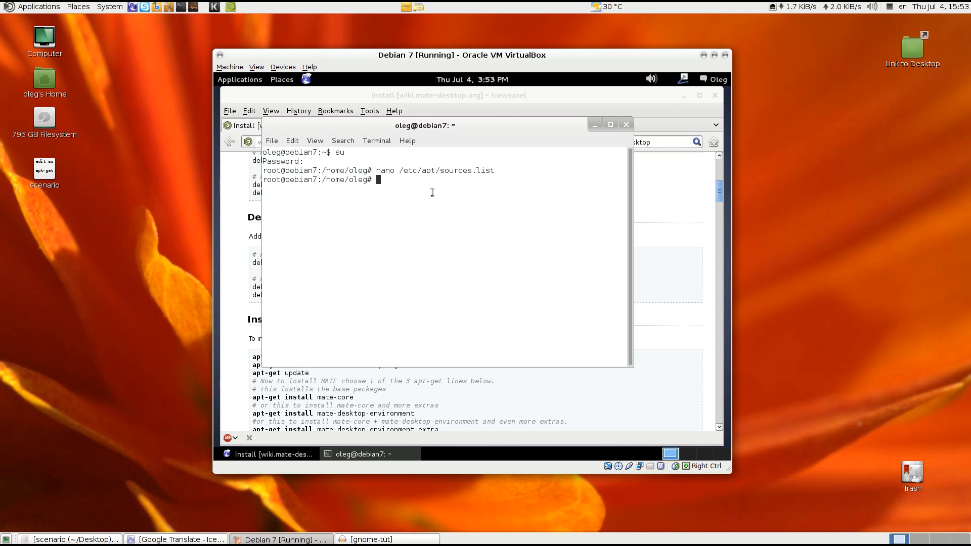
Run apt-get update in the guest terminal to fetch the MATE repository lists.
{"action": "type", "text": "apt-get"}
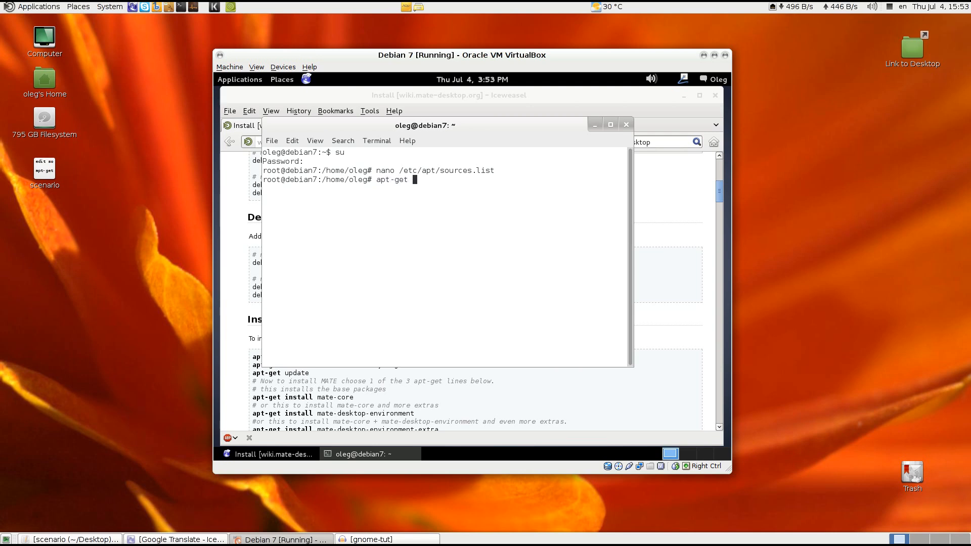
{"action": "key", "text": "Return"}
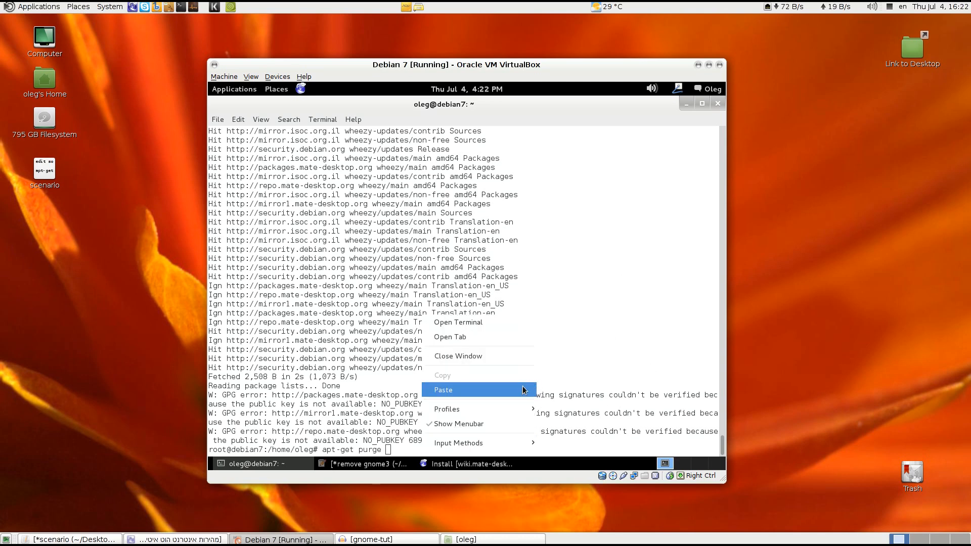
Paste the GNOME package list into the apt-get purge command and review the output.
{"action": "left_click", "coordinate": [443, 389]}
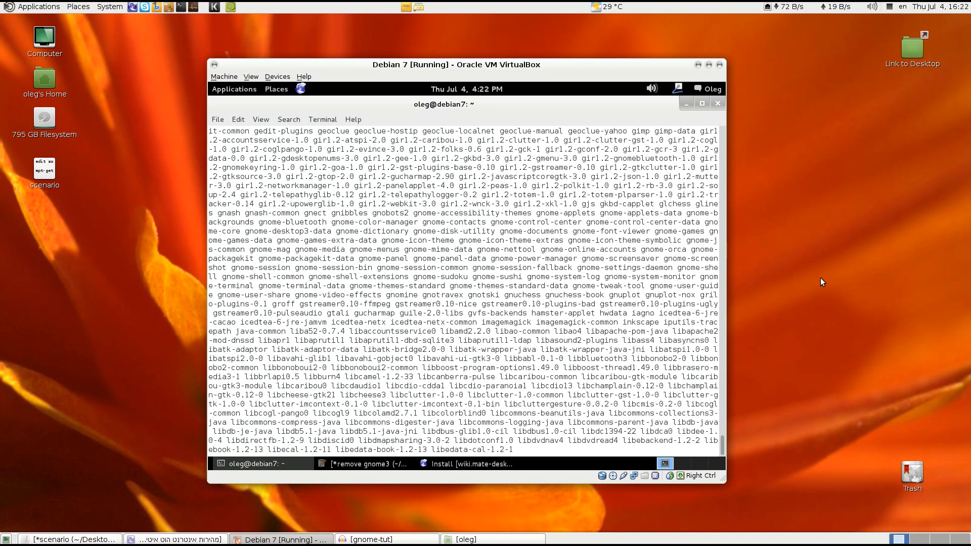
{"action": "scroll", "scroll_direction": "down", "scroll_amount": 3}
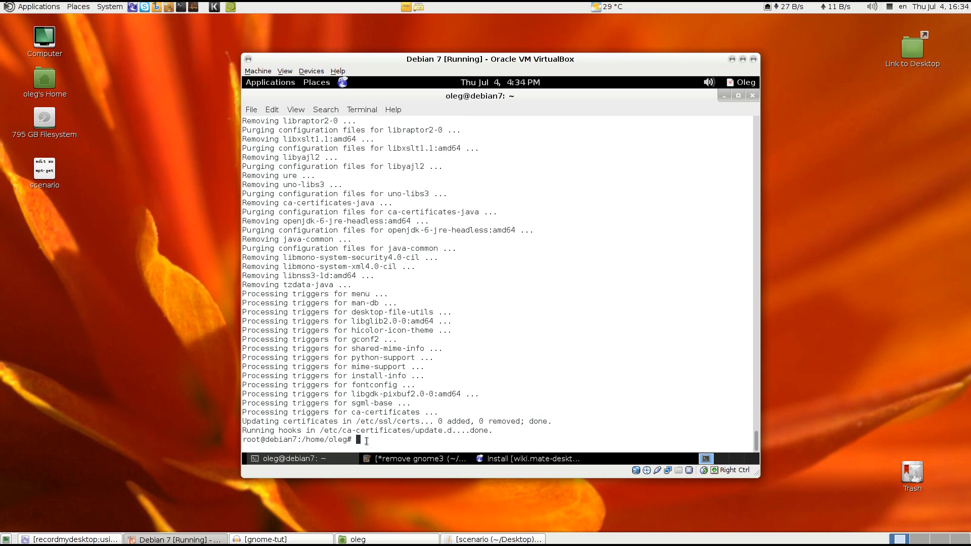
Enter reboot at the root prompt to restart the Debian guest.
{"action": "type", "text": "reboot"}
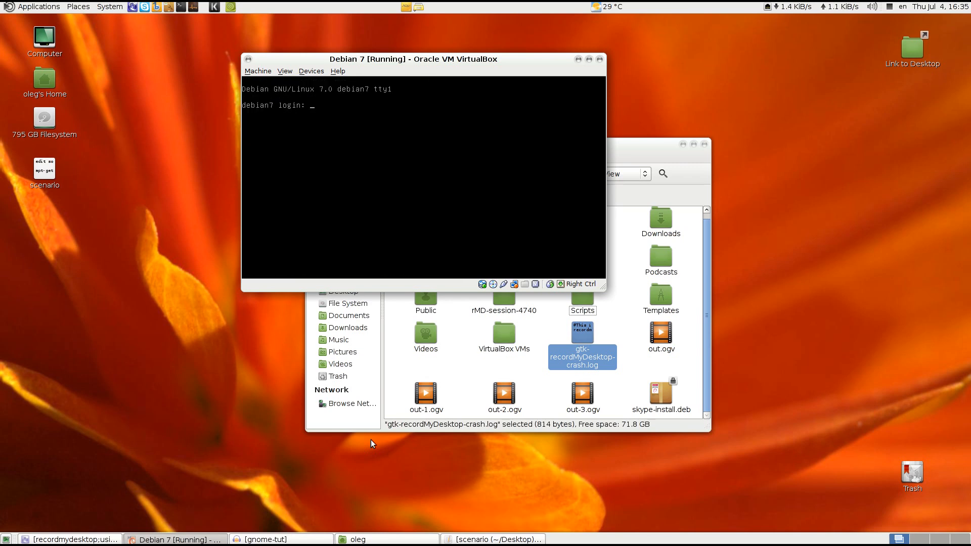
Type the username root at the tty1 login prompt.
{"action": "type", "text": "root"}
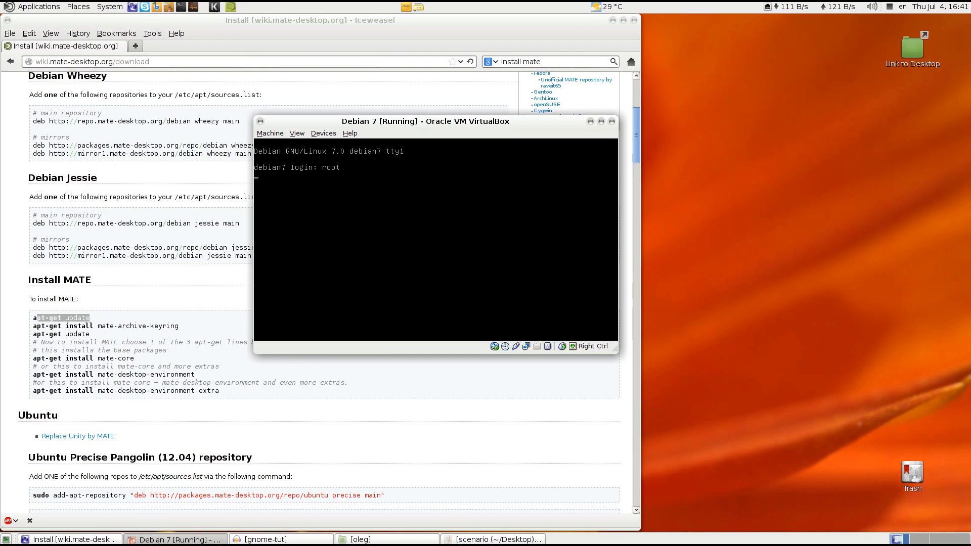
Log in as root and confirm installing the MATE archive keyring with y.
{"action": "key", "text": "Return"}
{"action": "type", "text": "apt-get install mate-archive-keyr"}
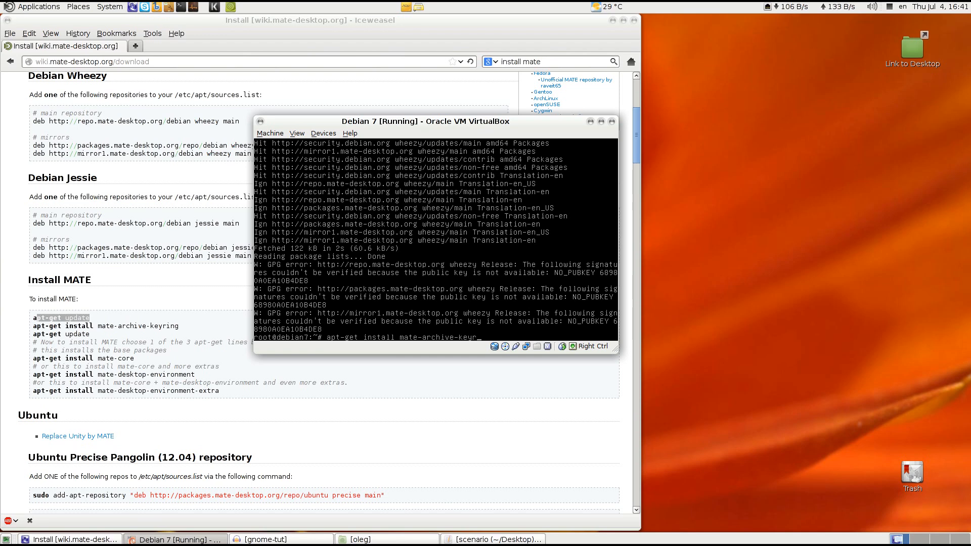
{"action": "key", "text": "Return"}
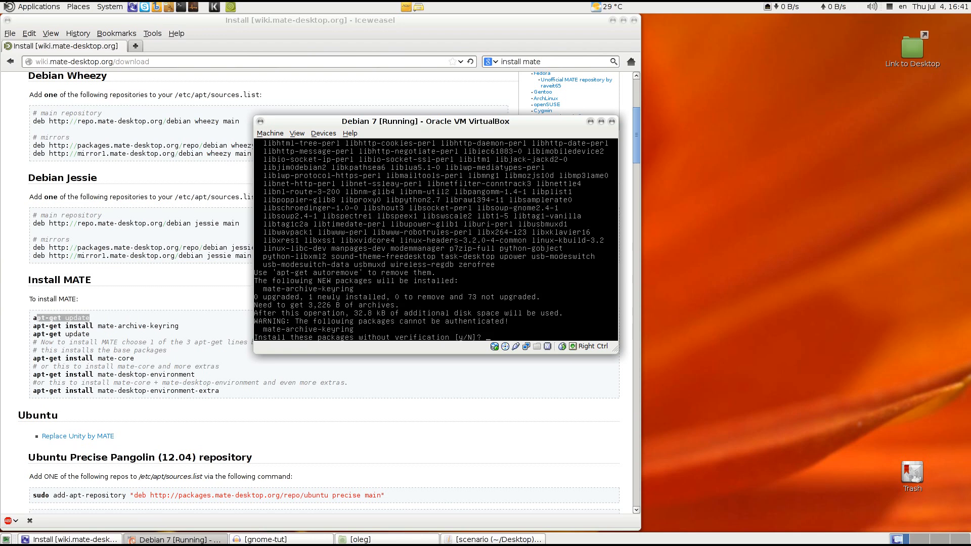
{"action": "type", "text": "y"}
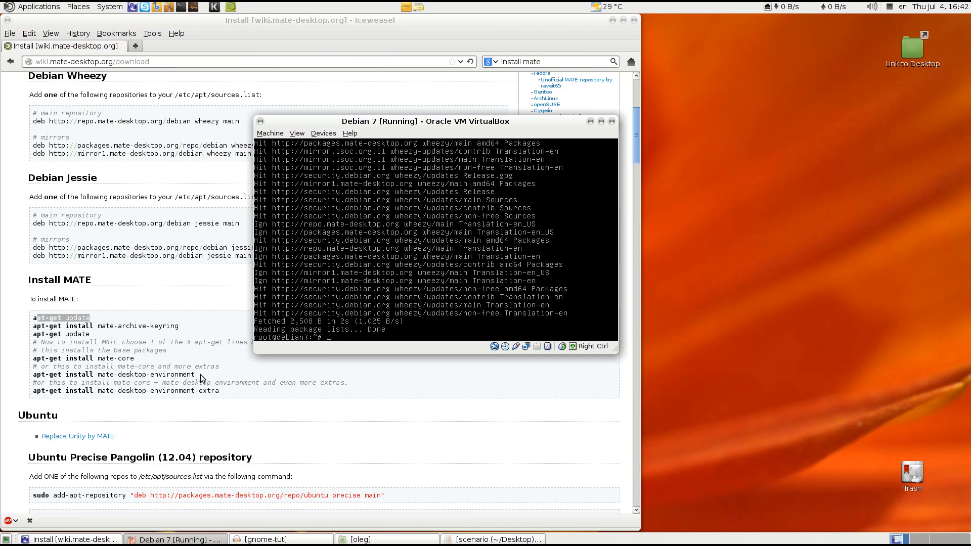
{"action": "mouse_move", "coordinate": [151, 364]}
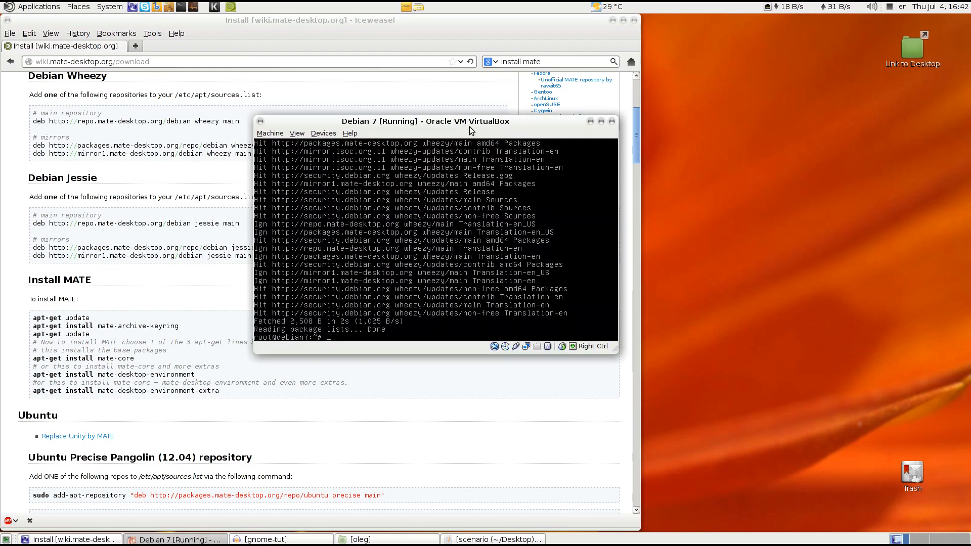
{"action": "mouse_move", "coordinate": [344, 345]}
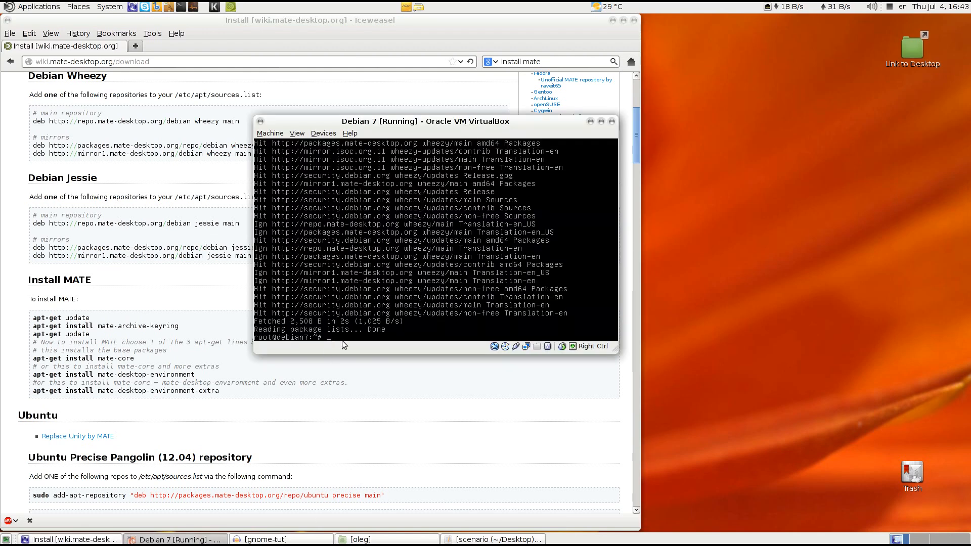
Run apt-get update, then apt-get install the MATE packages and log into MATE.
{"action": "type", "text": "apt-get u"}
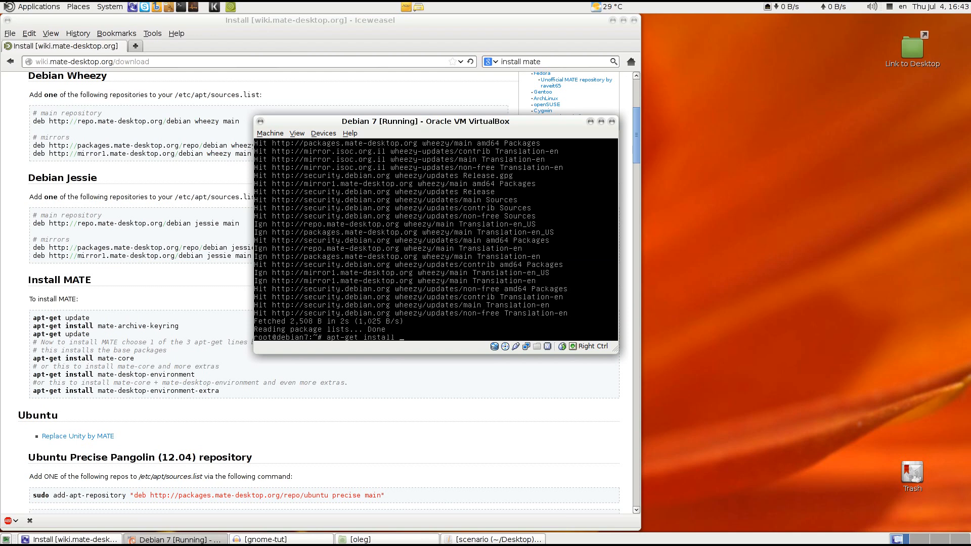
{"action": "type", "text": "mat"}
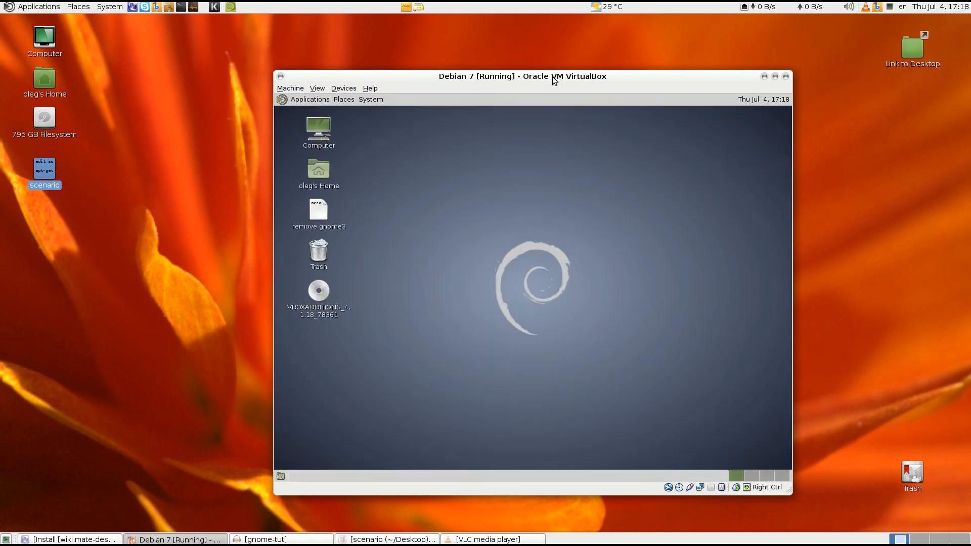
{"action": "mouse_move", "coordinate": [353, 5]}
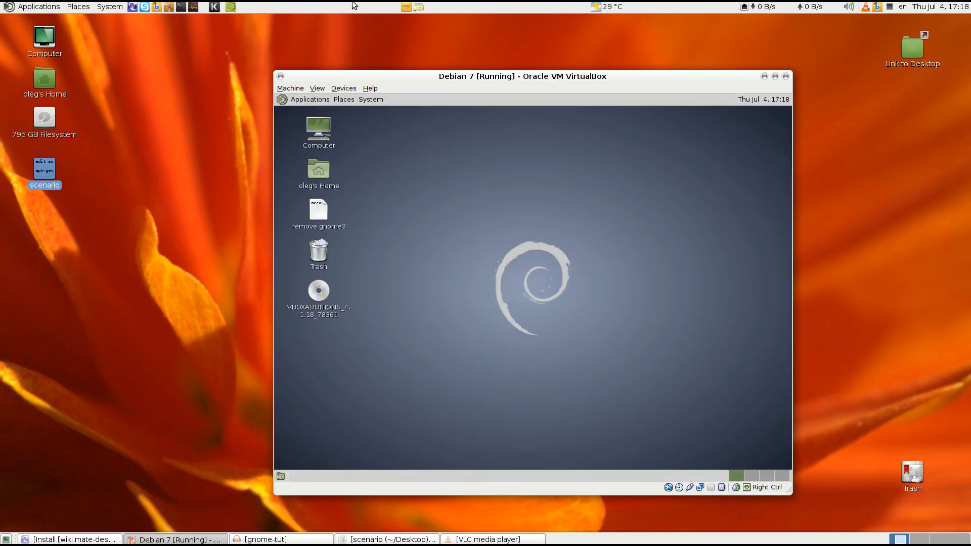
Focus the VM window and open the MATE System menu on the top panel.
{"action": "left_click", "coordinate": [370, 99]}
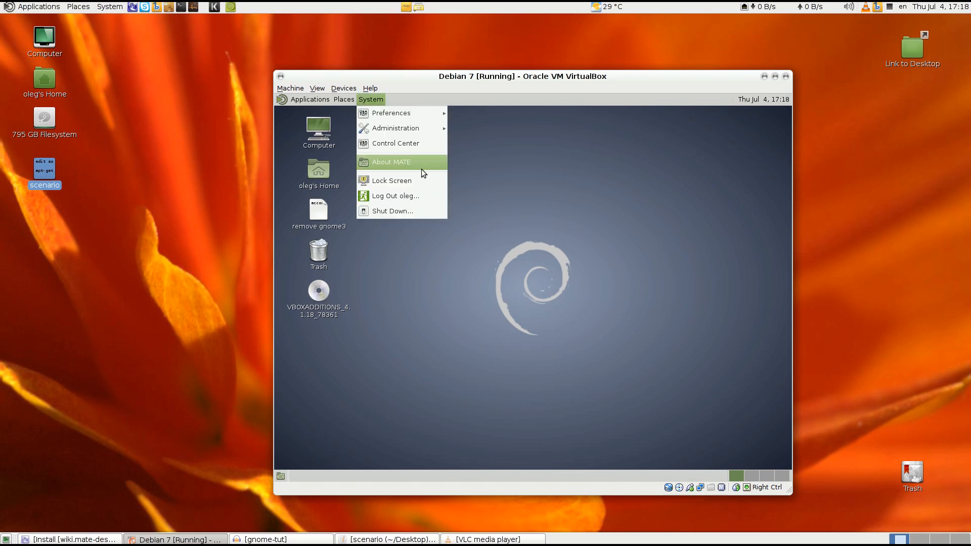
{"action": "left_click", "coordinate": [460, 156]}
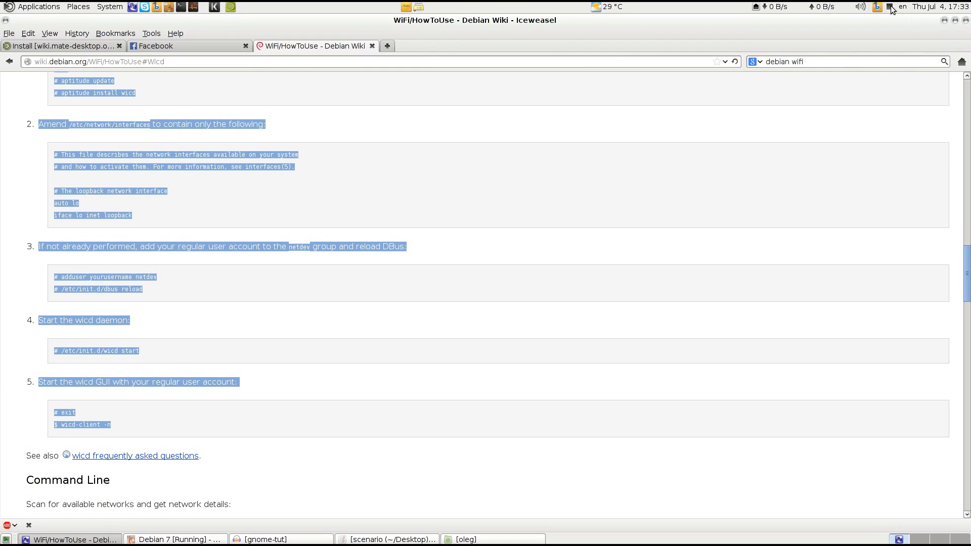
Scroll through the Debian wiki's Wicd section on the WiFi/HowToUse page.
{"action": "scroll", "scroll_direction": "down", "scroll_amount": 3}
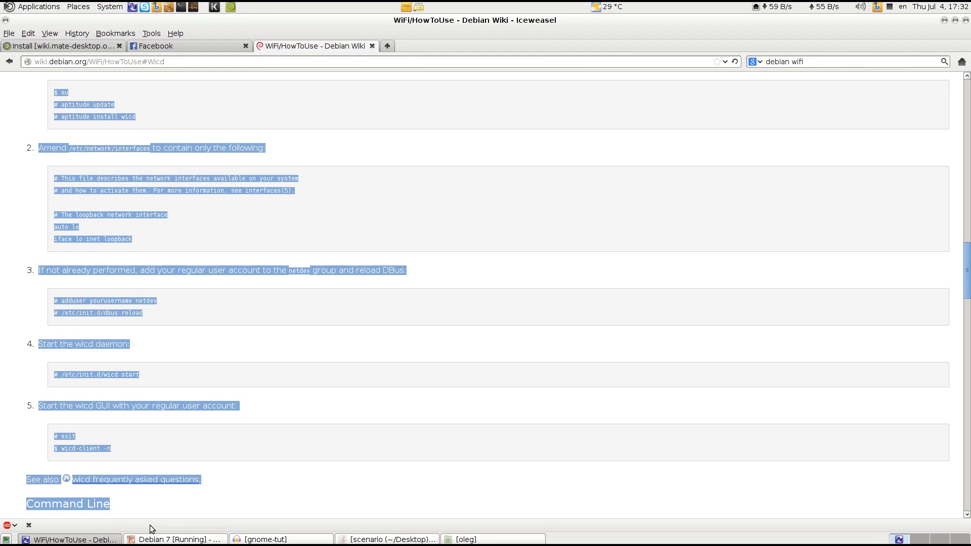
{"action": "left_click", "coordinate": [176, 540]}
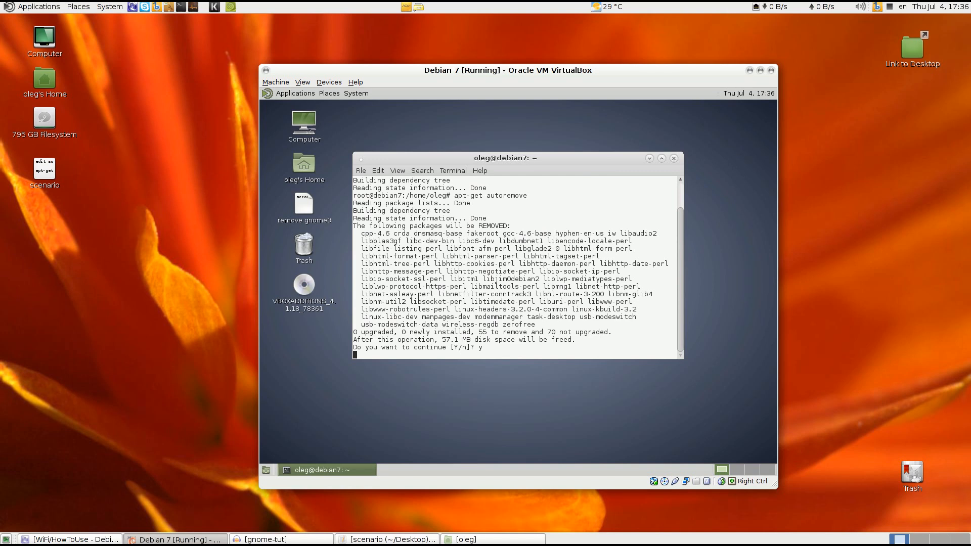